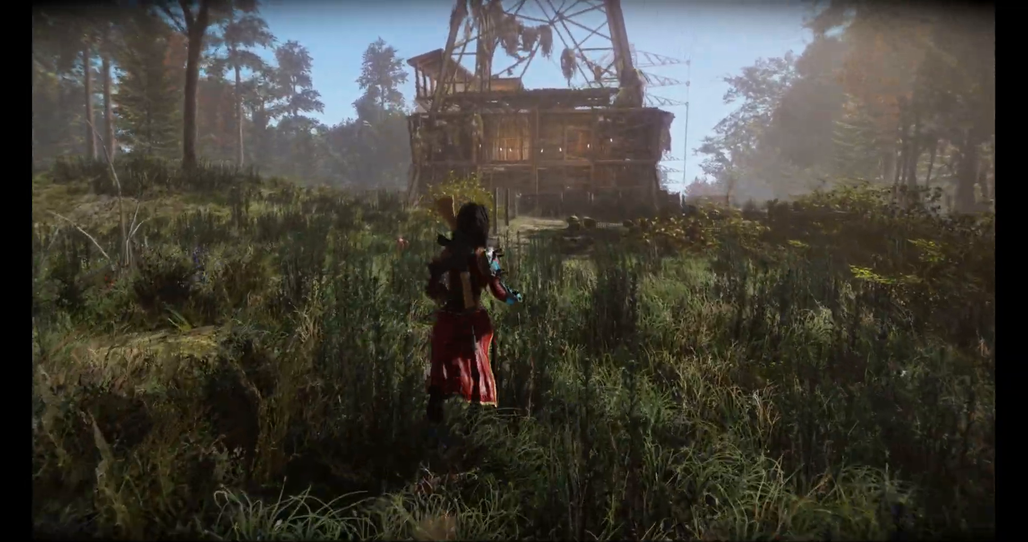
- View Fallout4.exe's Properties Details showing file version 1.11.191.0
key("w")
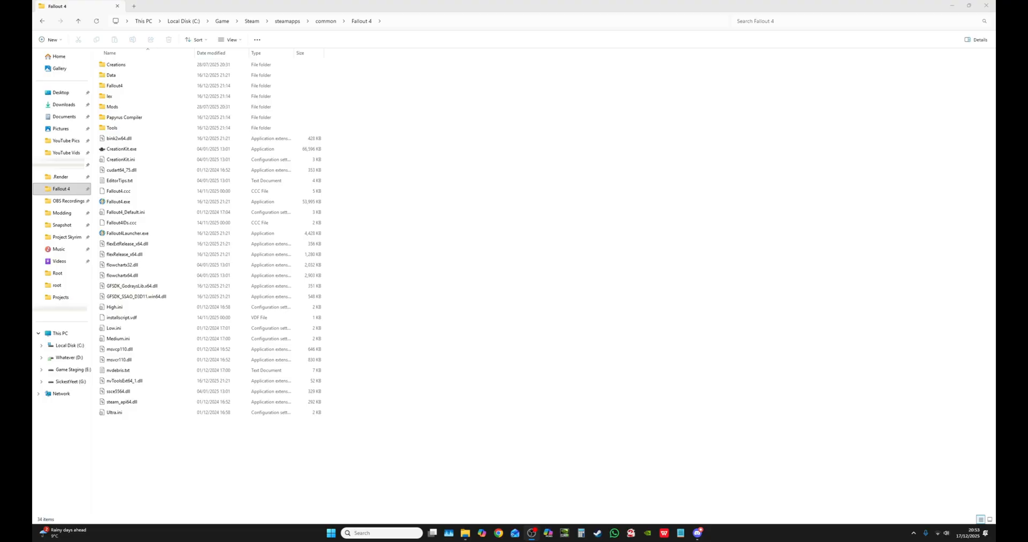
left_click(118, 201)
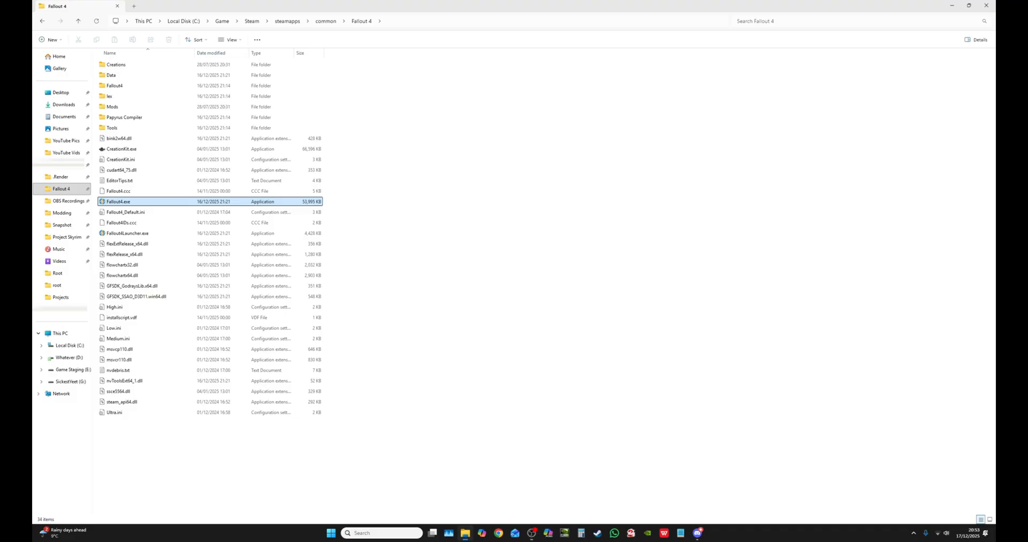
right_click(118, 201)
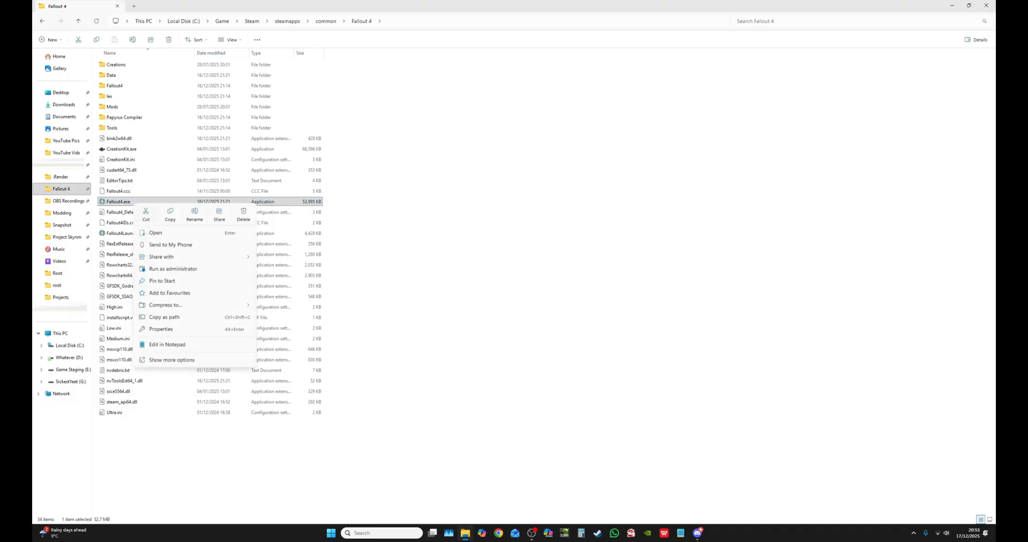
left_click(161, 328)
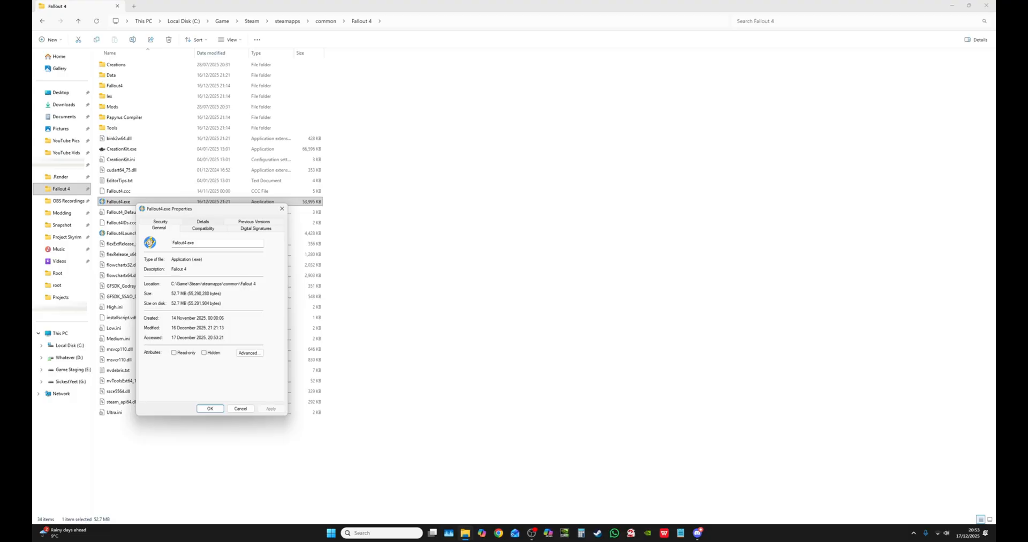
left_click(202, 225)
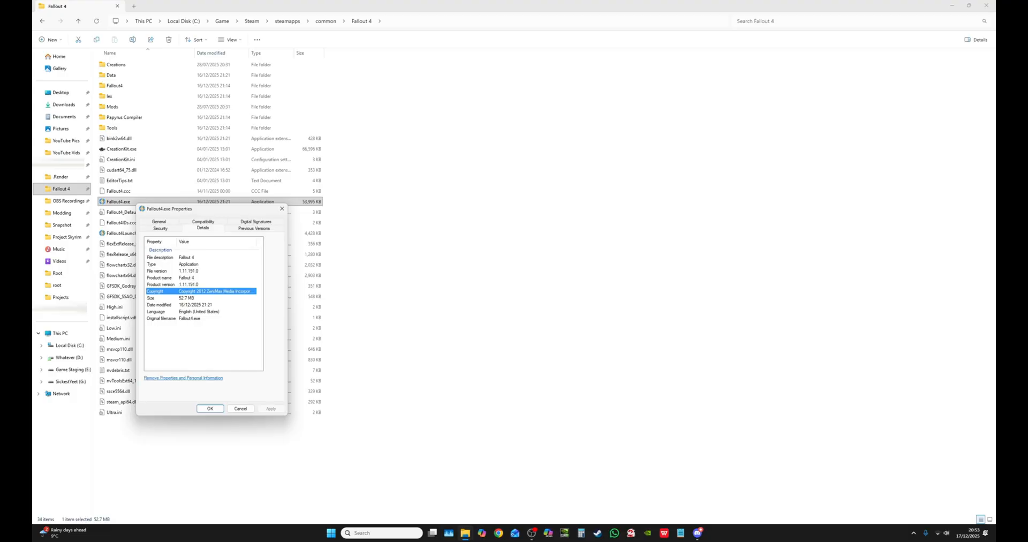
left_click(187, 284)
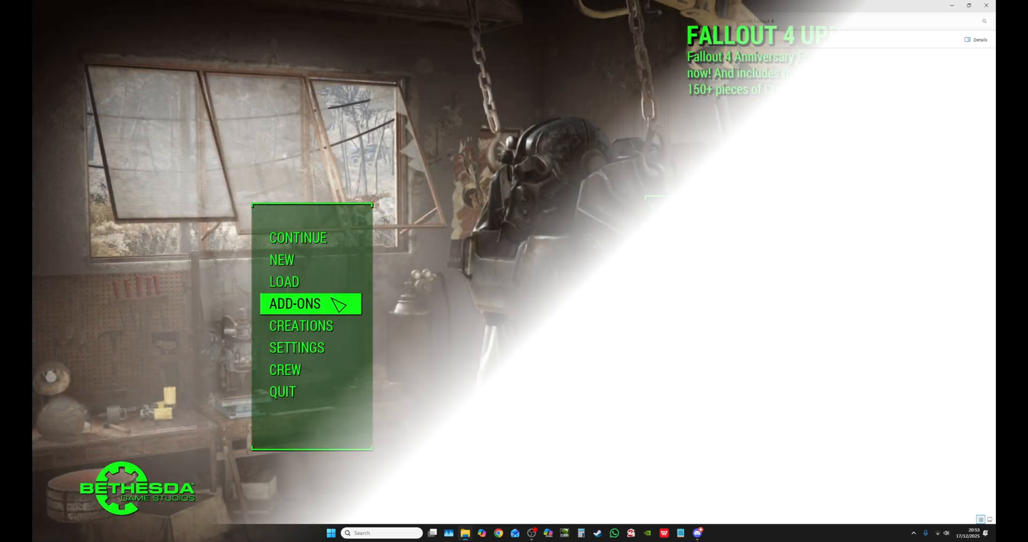
- Quit Fallout 4 from the main menu back to the Windows desktop
left_click(297, 348)
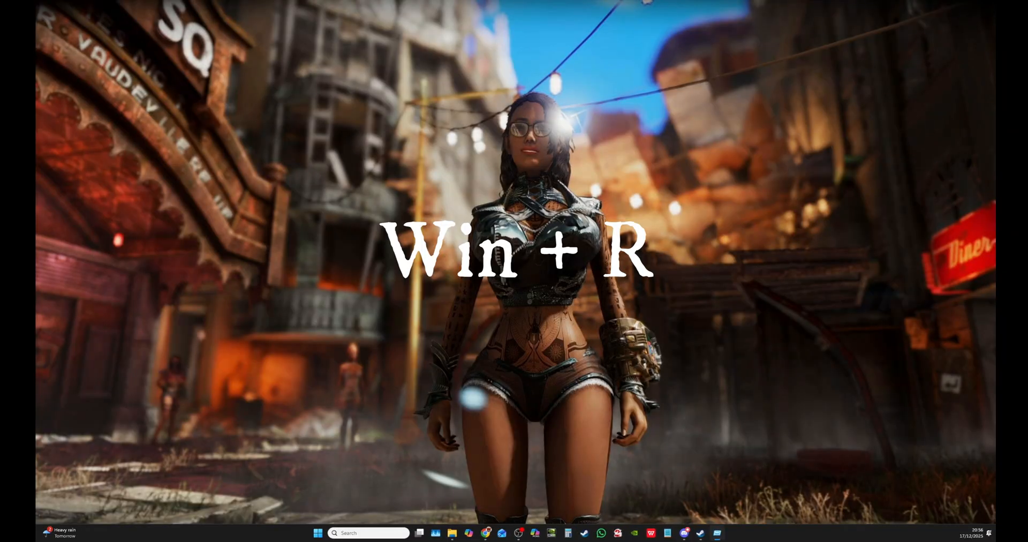
- Run steam://open/console from Win+R to reach Steam's developer console
key("Win+r")
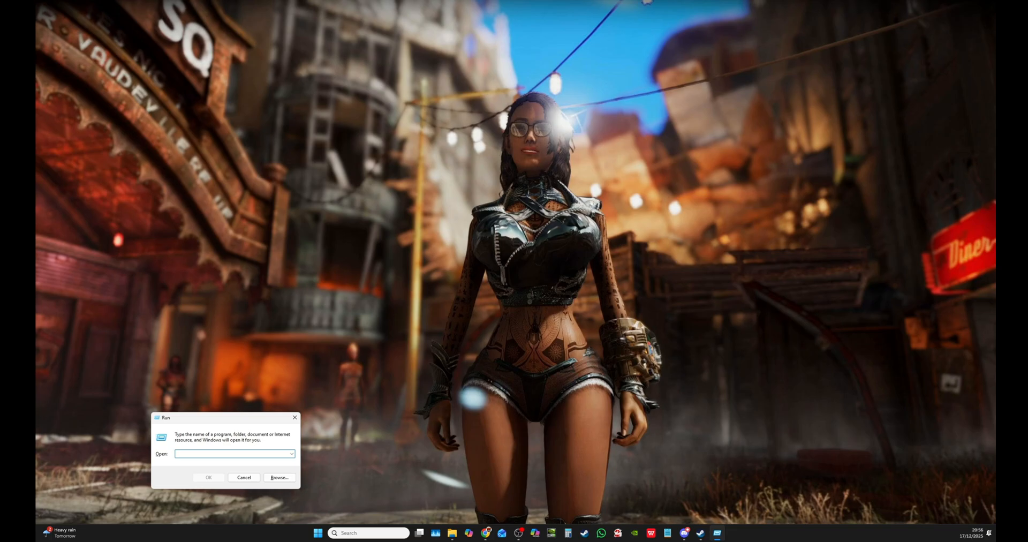
type("steam://open/console")
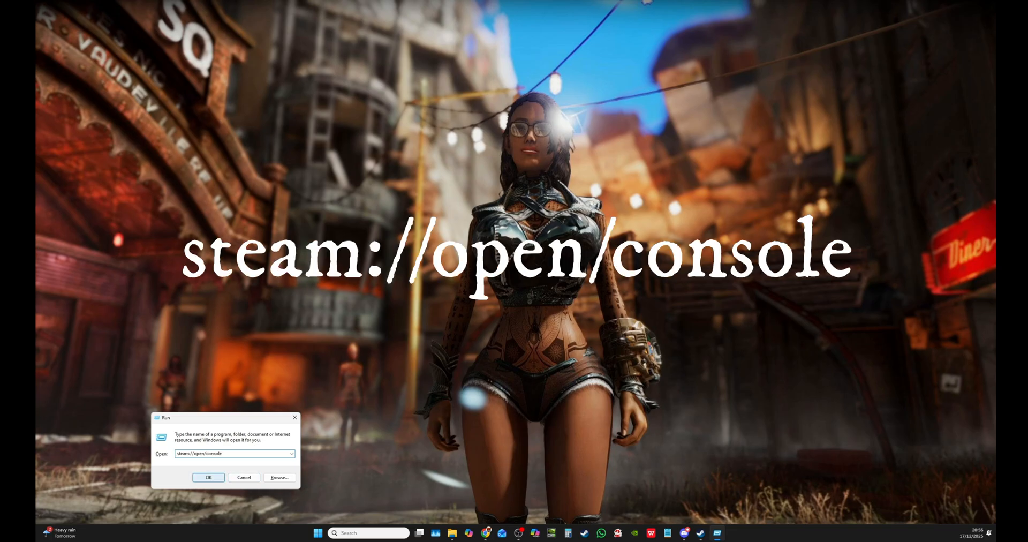
left_click(209, 477)
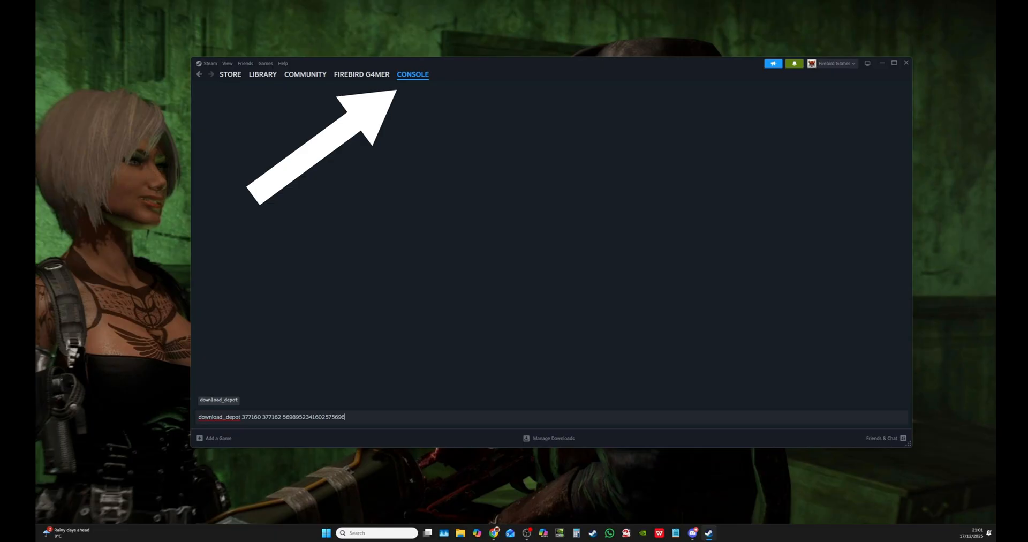
key("Enter")
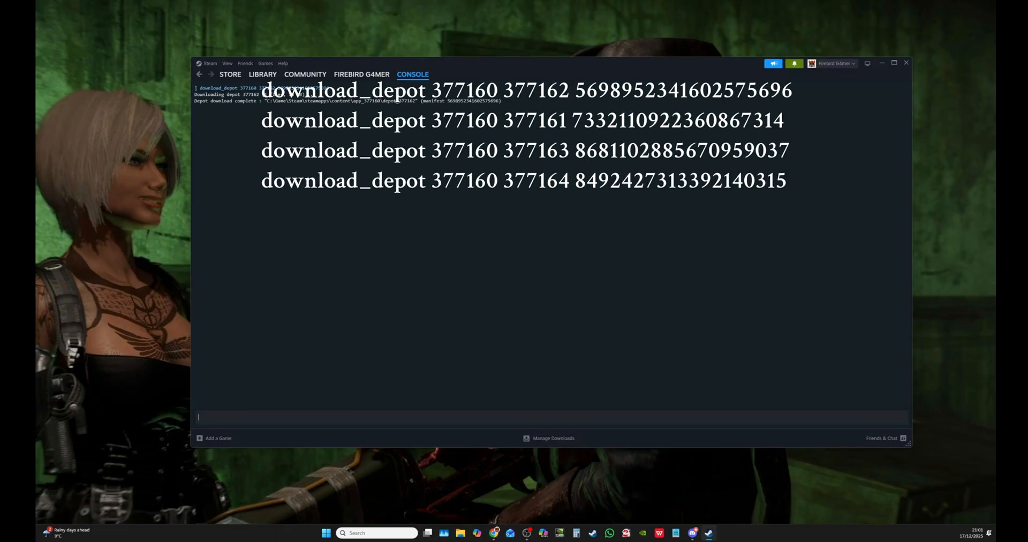
type("download")
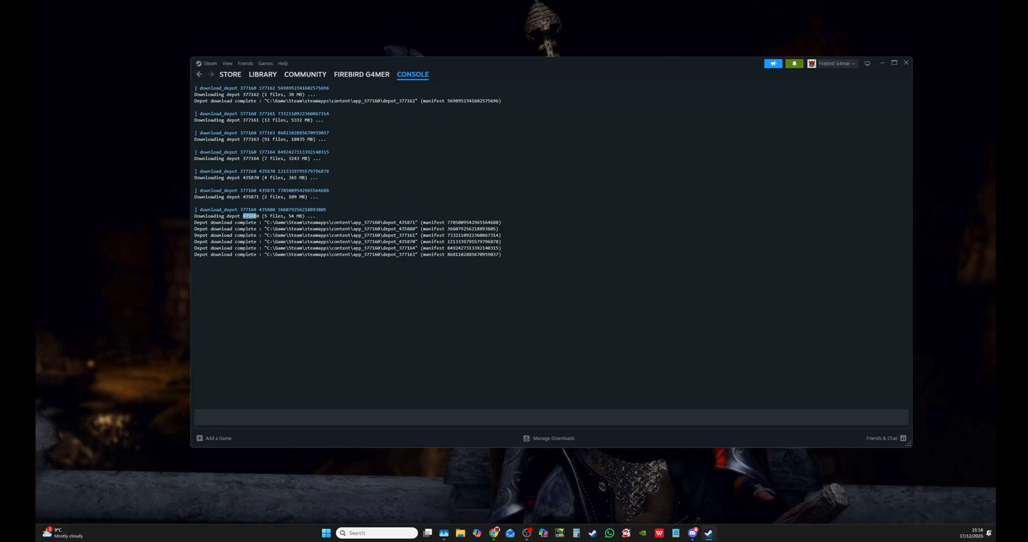
double_click(408, 235)
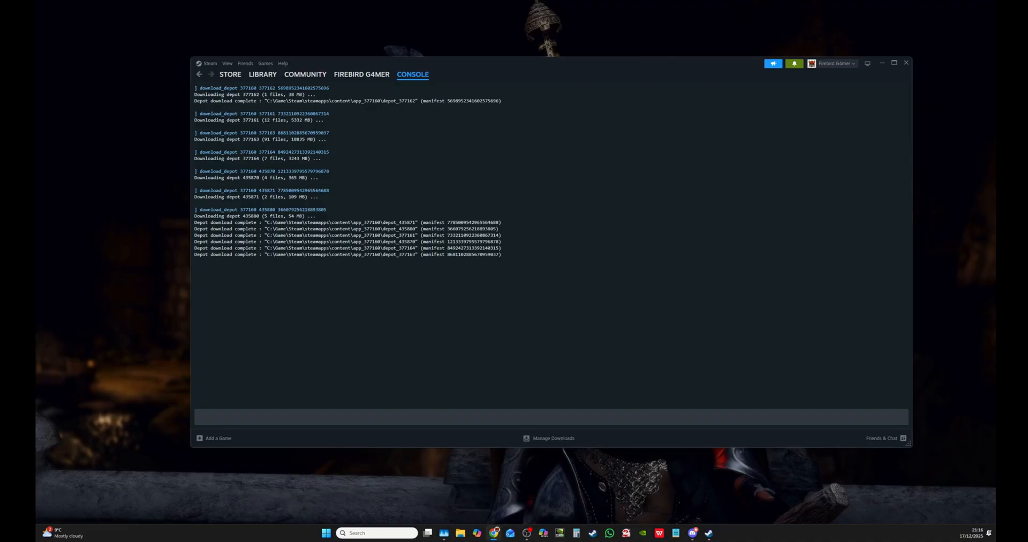
type("download_depot 1946160 1946161 3810583382935075576")
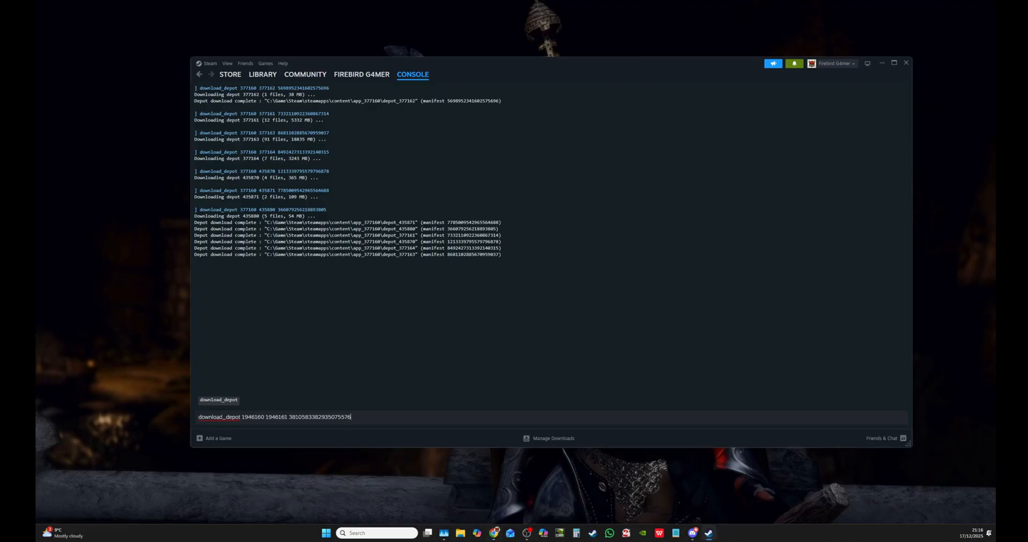
key("enter")
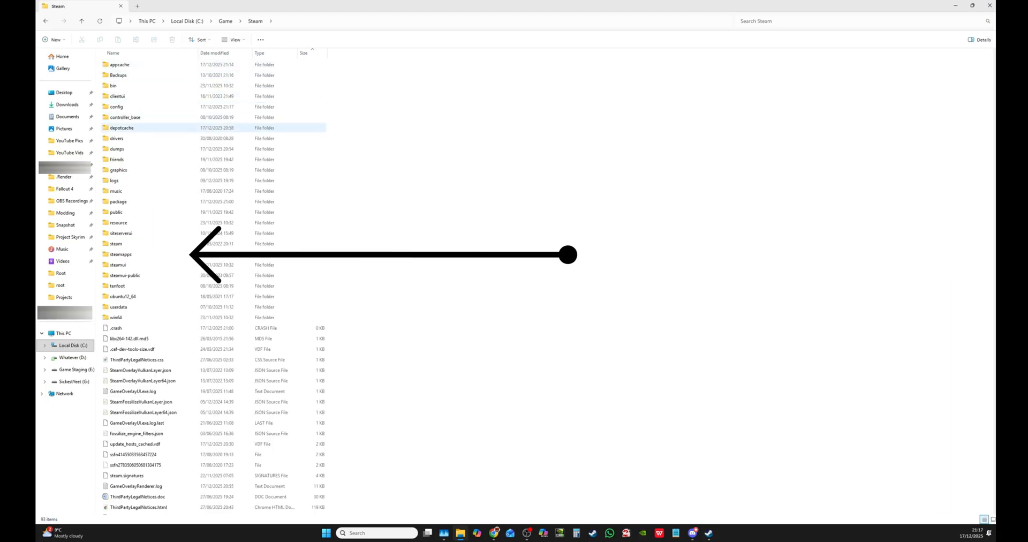
- Navigate through steamapps to the app_377160 download folder beside the game folder
left_click(120, 254)
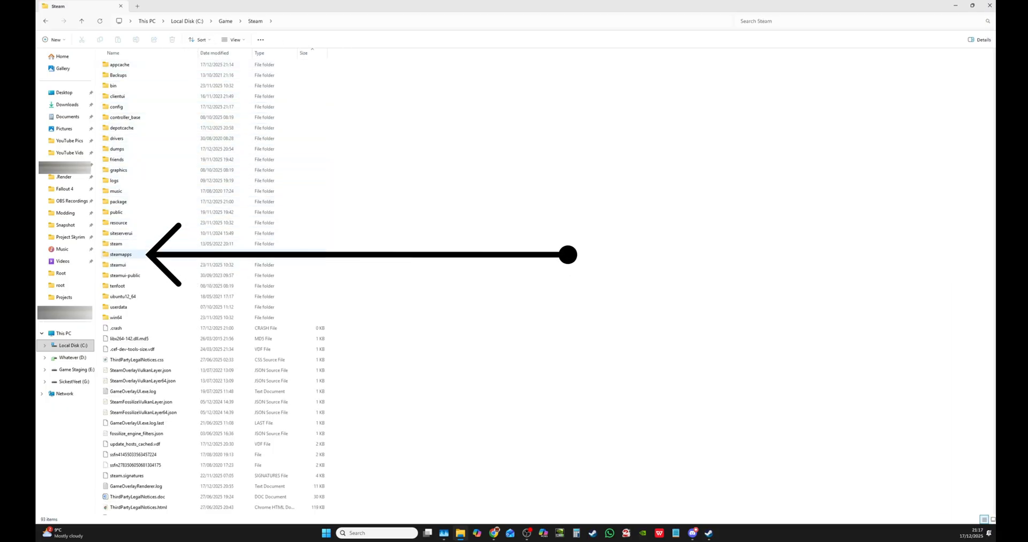
double_click(122, 254)
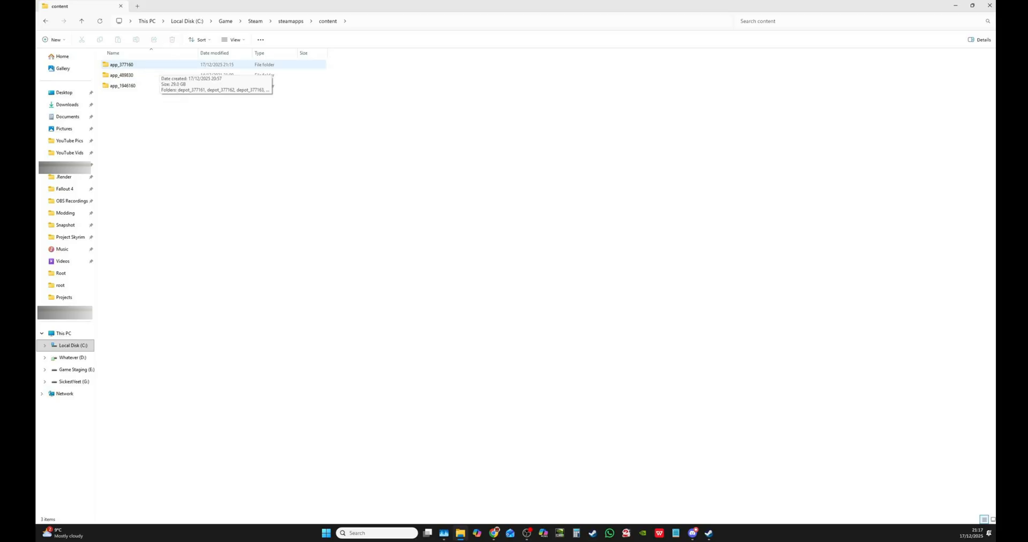
double_click(120, 64)
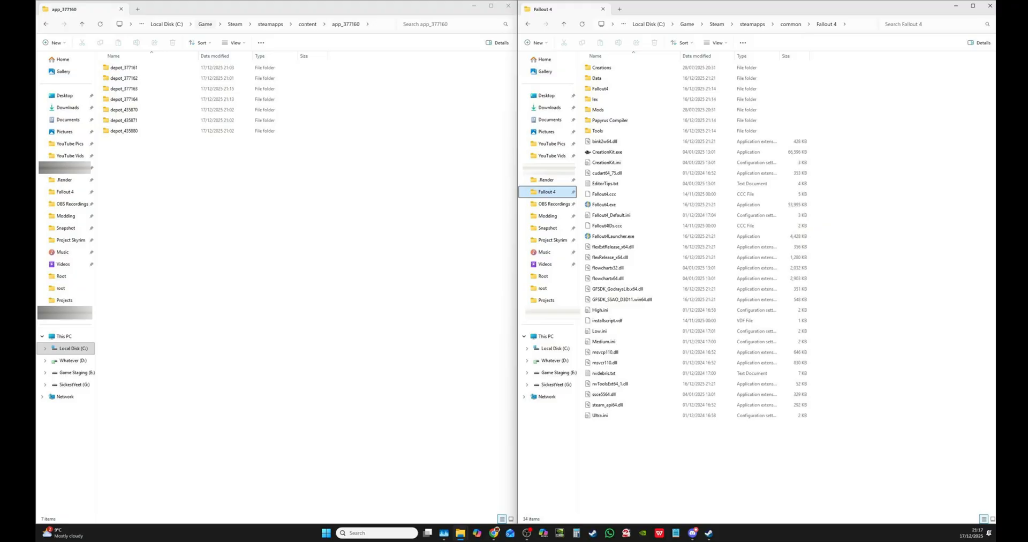
- Copy the depot files into the Fallout 4 folder, replacing the existing Fallout4.exe
left_click(123, 67)
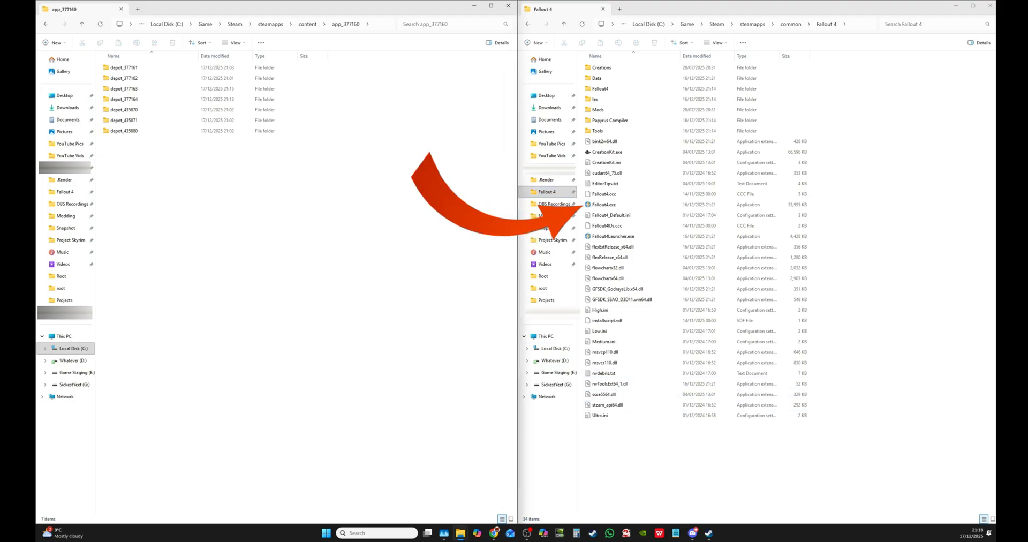
double_click(124, 68)
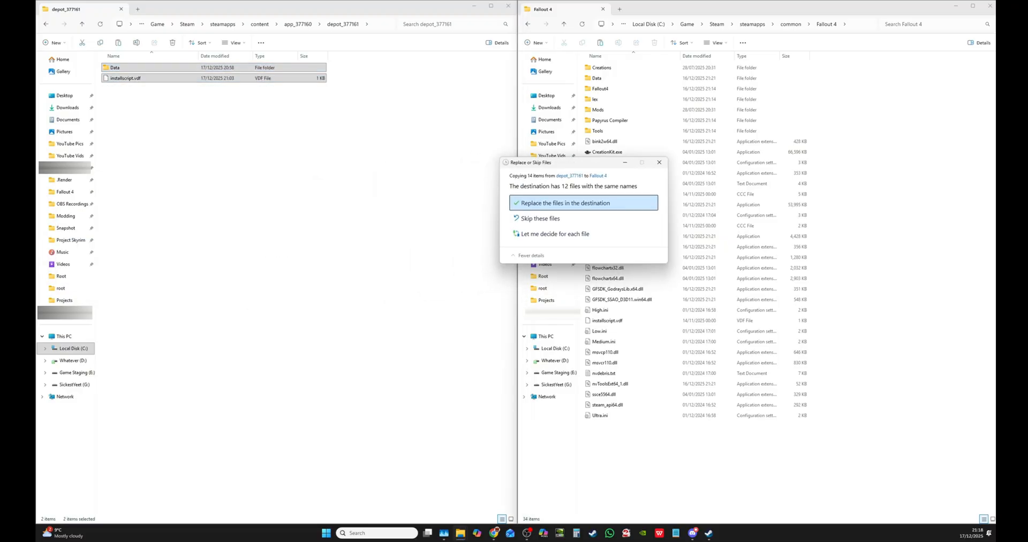
left_click(565, 203)
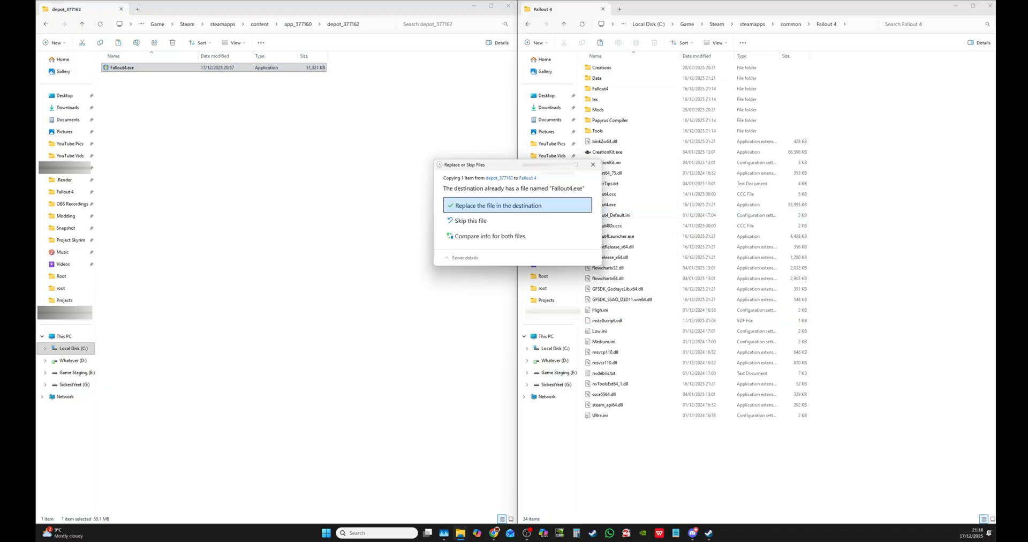
left_click(492, 206)
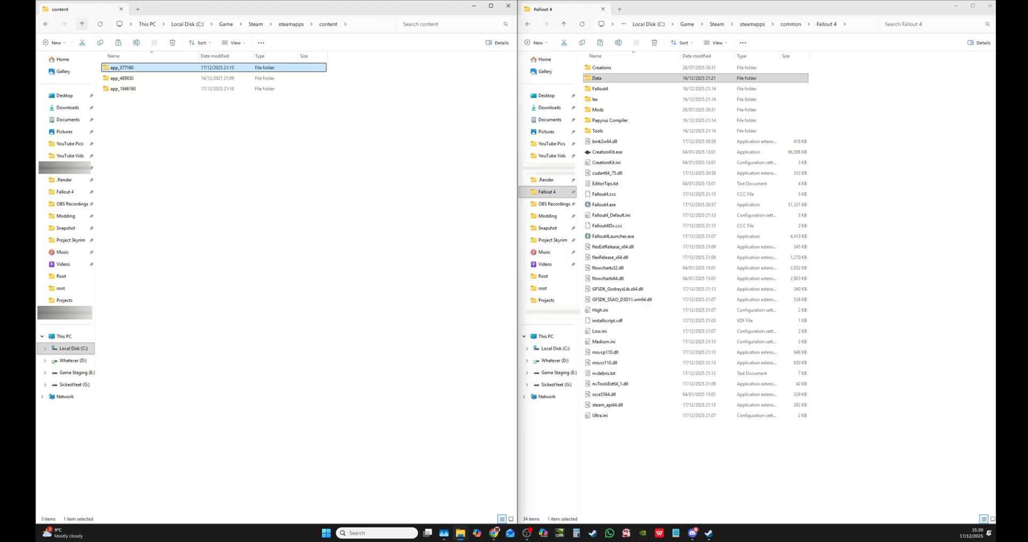
- Copy CreationKit.exe from app_1946160's depot_1946161 into Fallout 4, replacing the existing one
left_click(124, 89)
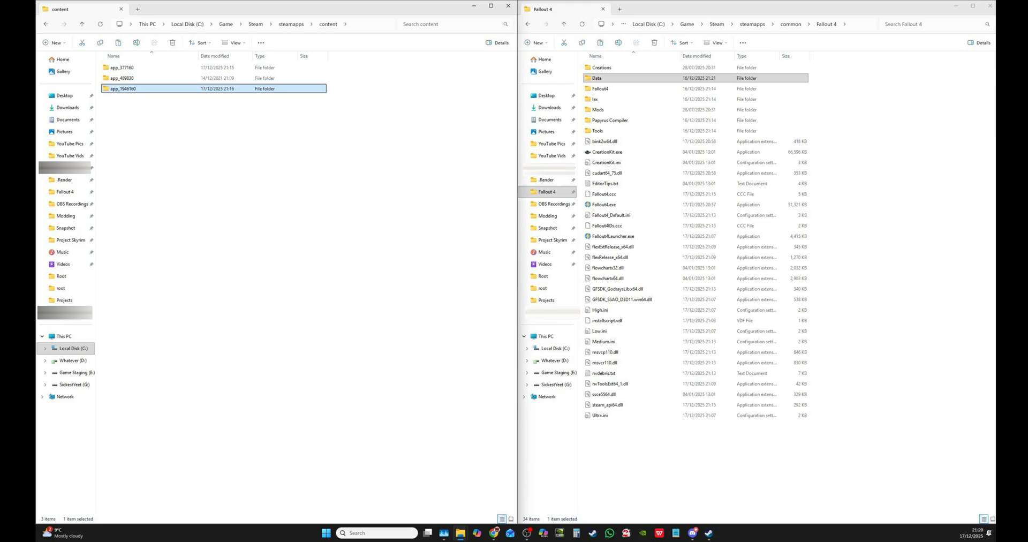
double_click(122, 88)
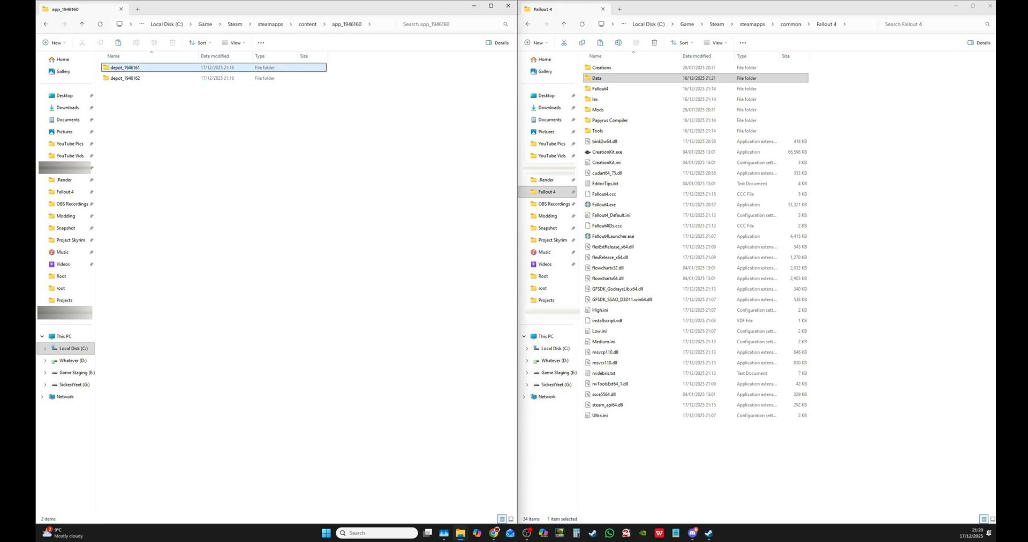
double_click(124, 68)
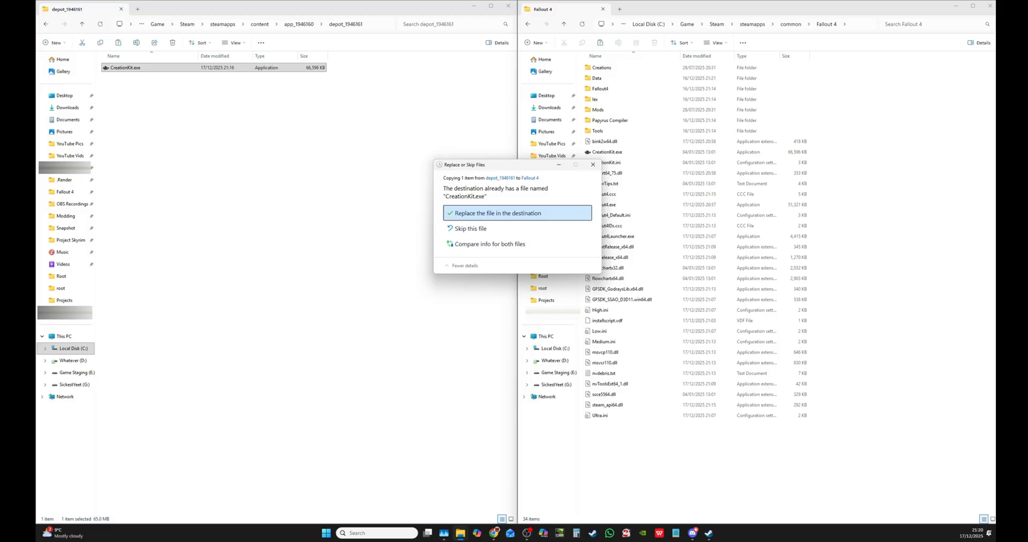
left_click(497, 213)
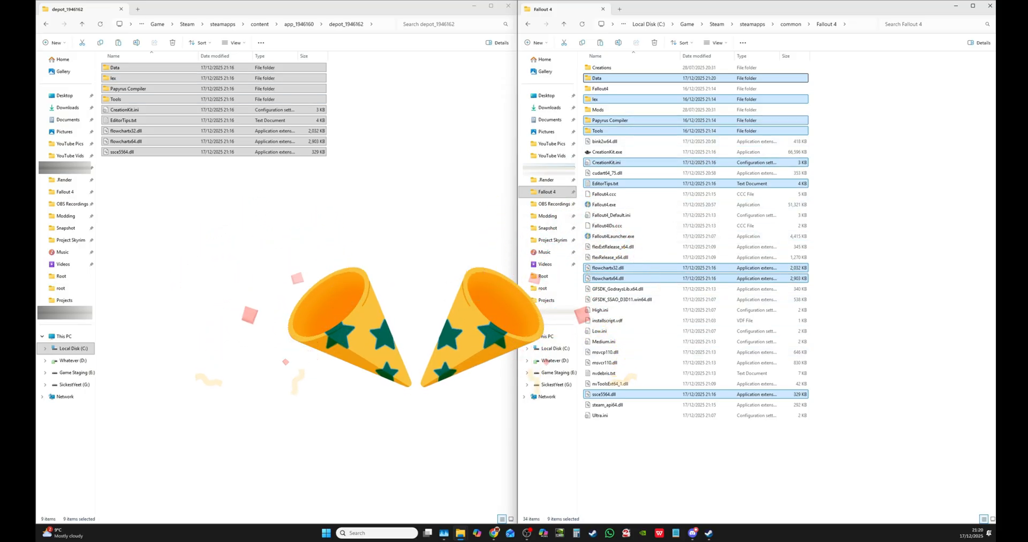
left_click(67, 25)
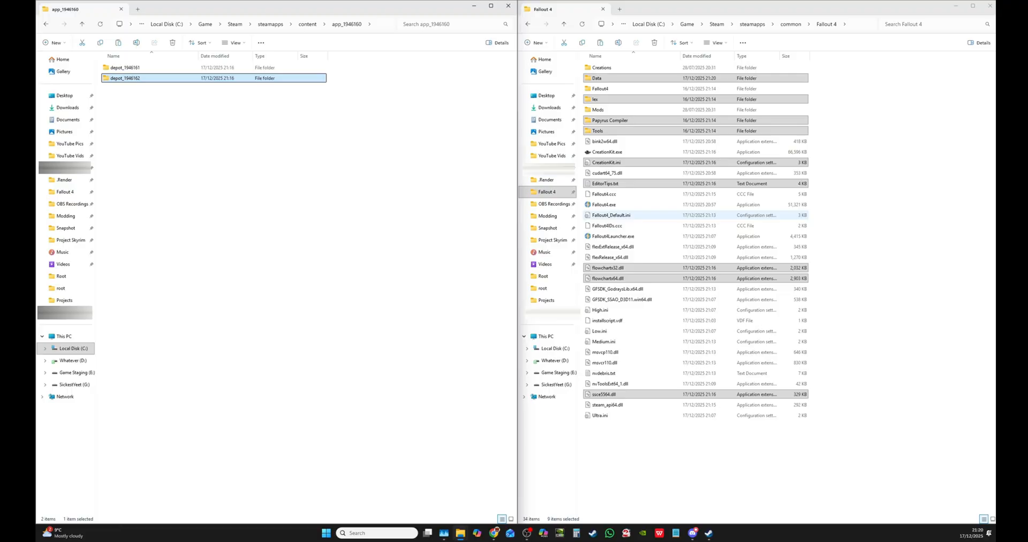
- Review the replaced Fallout4.exe's properties and close the dialog
left_click(604, 205)
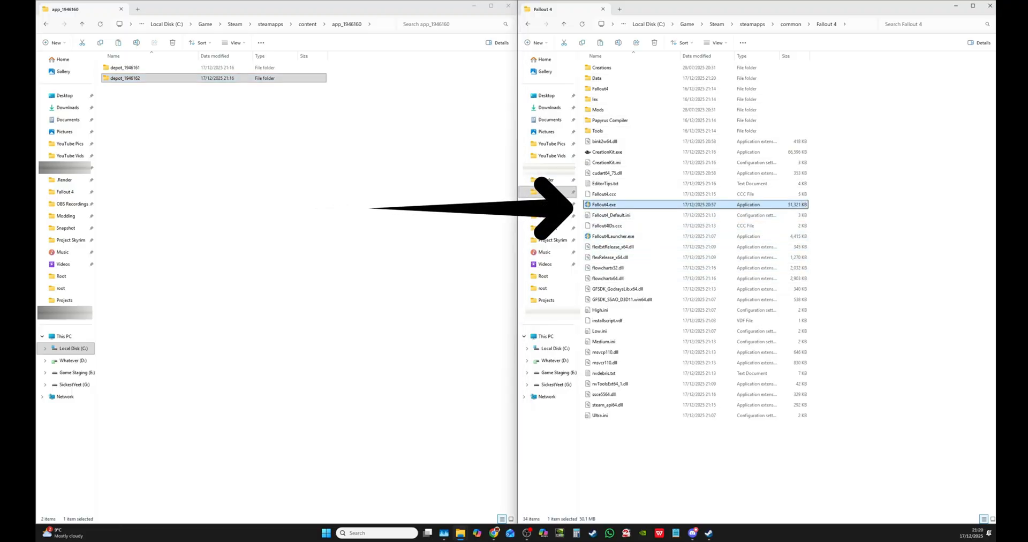
right_click(604, 204)
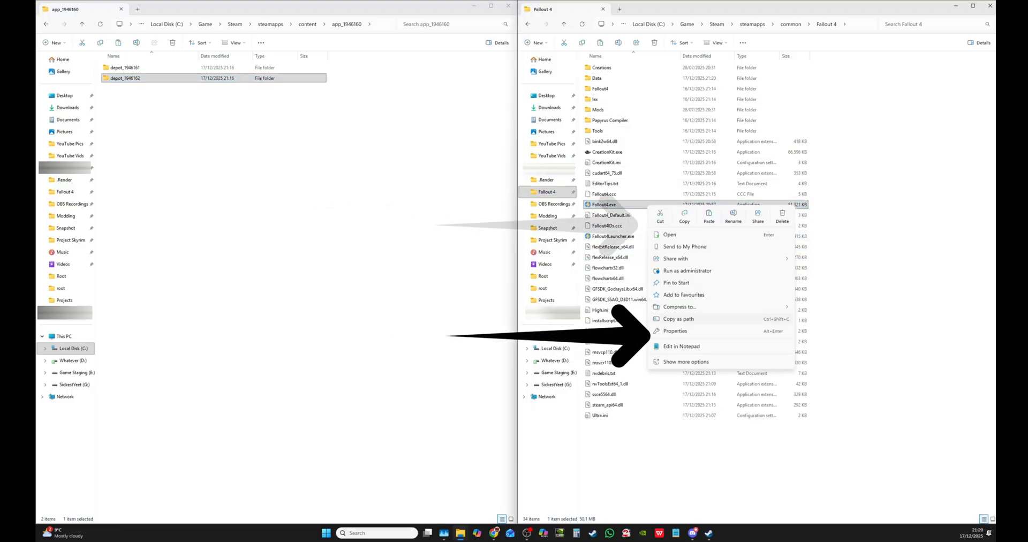
left_click(674, 331)
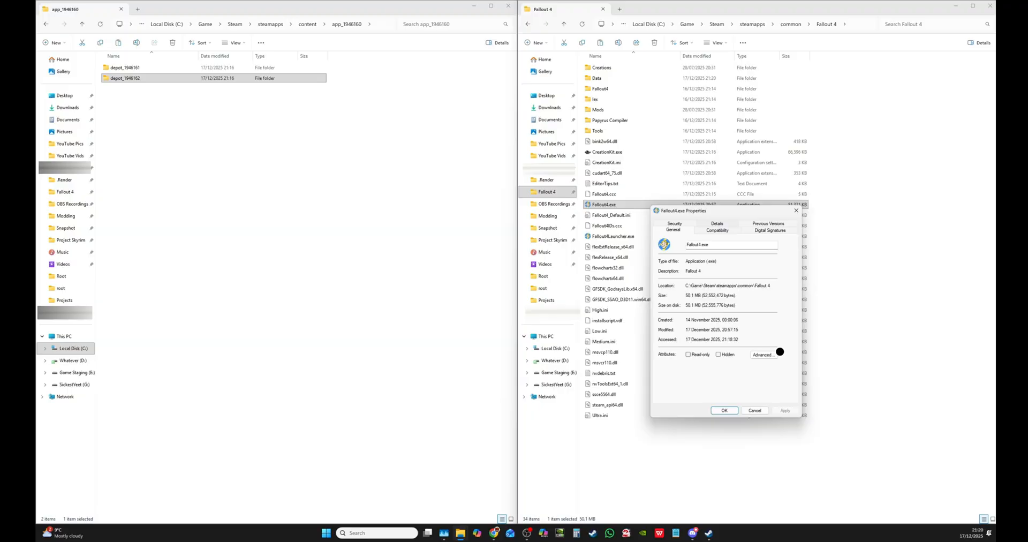
left_click(717, 226)
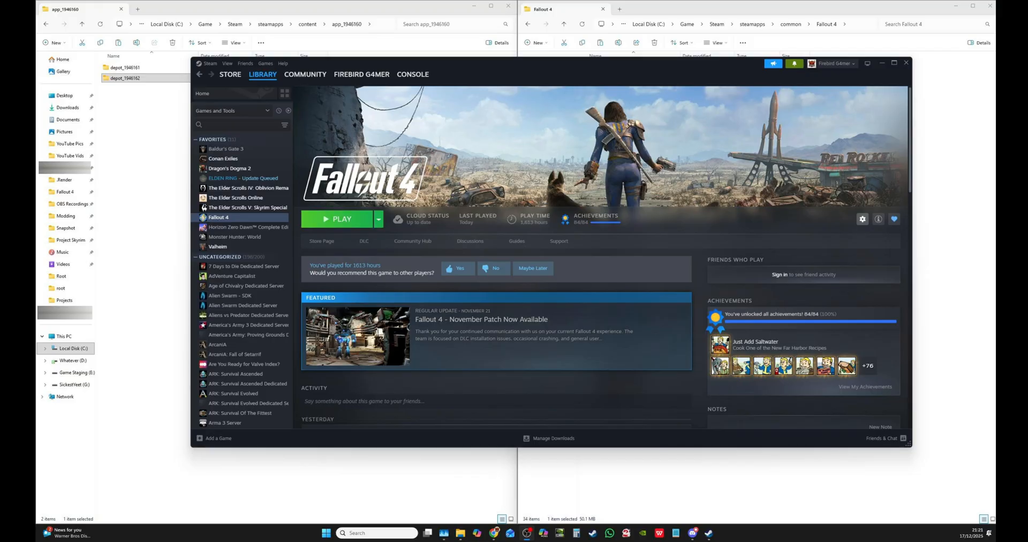
- Set Fallout 4's Steam updates to wait until launch with background downloads never allowed
left_click(862, 219)
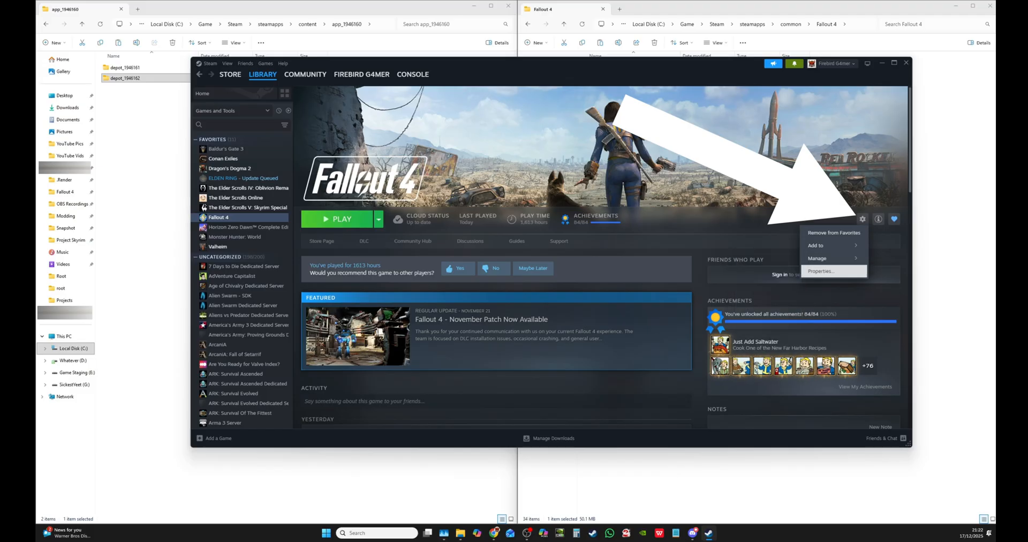
left_click(820, 270)
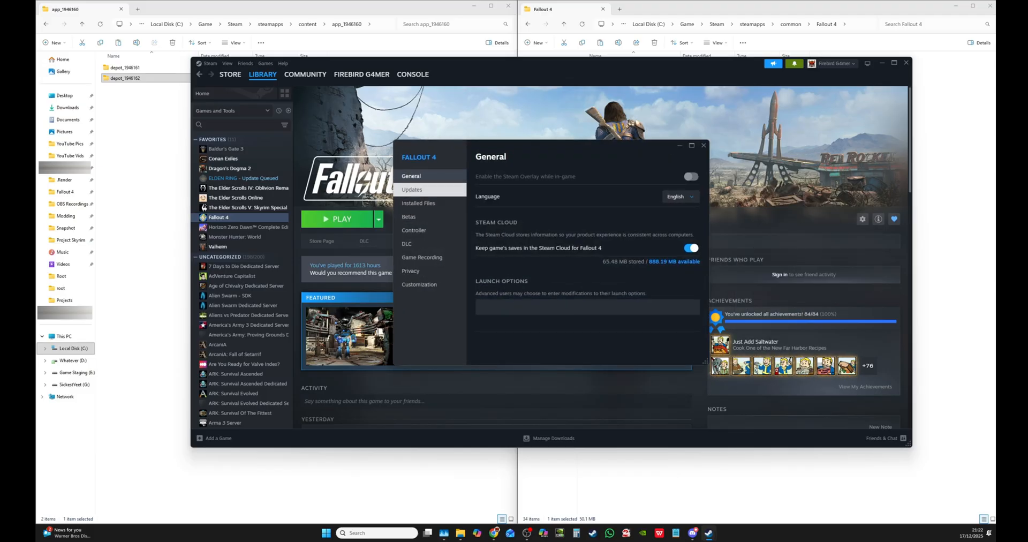
left_click(411, 189)
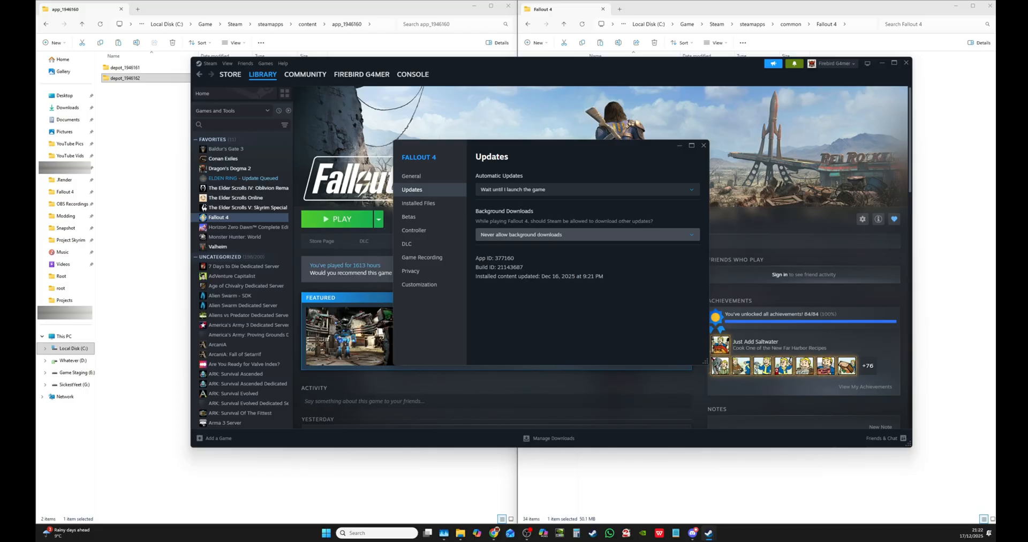
left_click(703, 145)
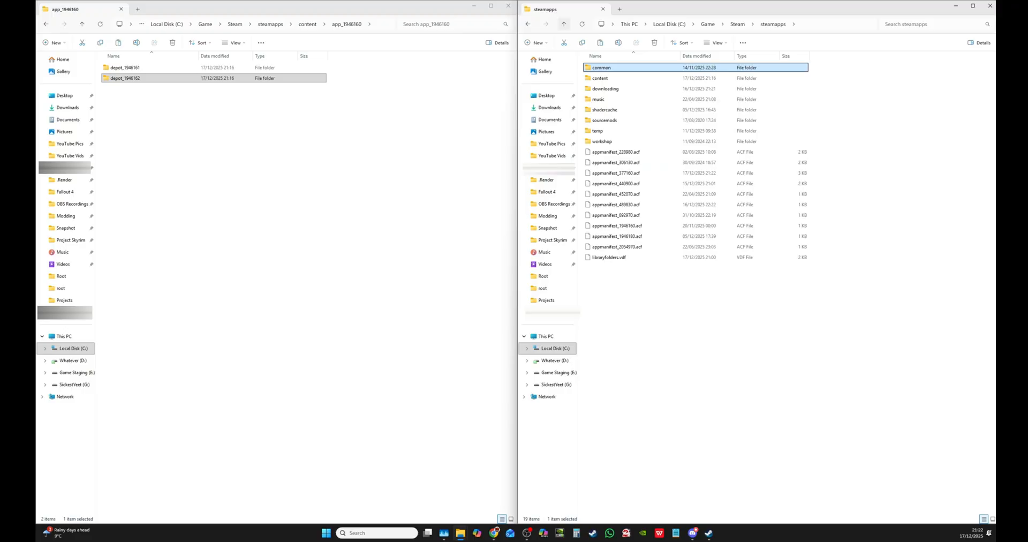
- Mark appmanifest_377160.acf Read-only and launch Fallout 4 via Mod Organizer's Run
left_click(614, 172)
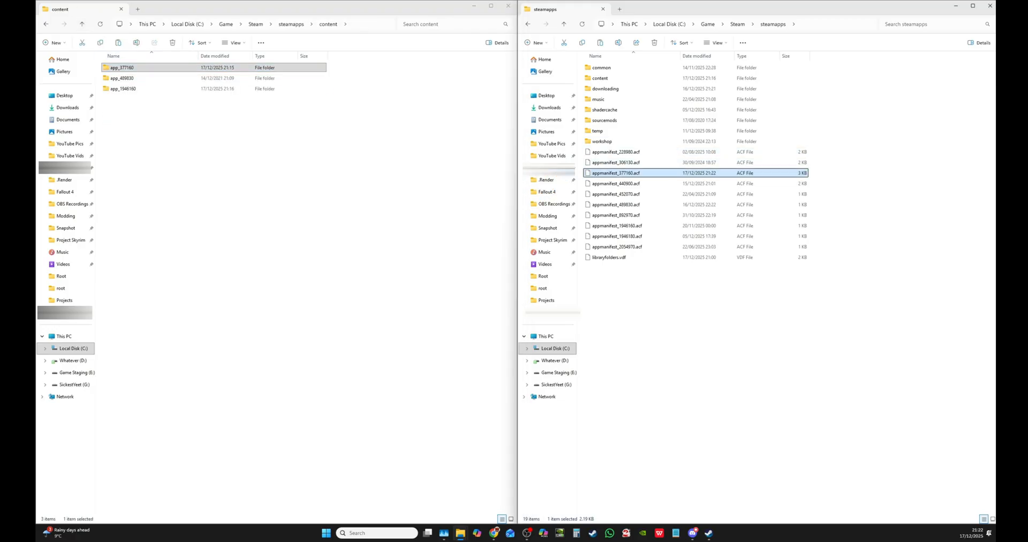
right_click(614, 173)
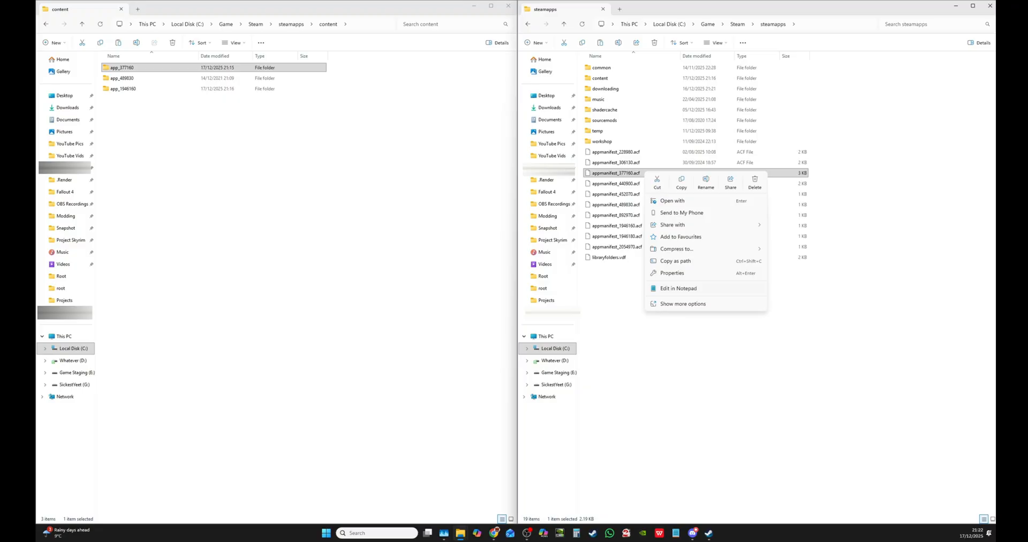
left_click(672, 273)
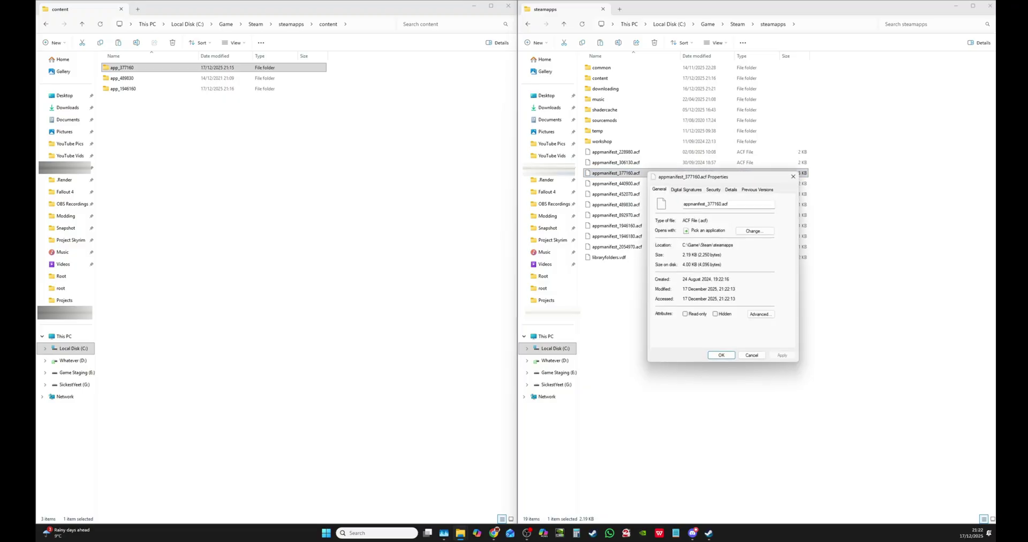
left_click(685, 314)
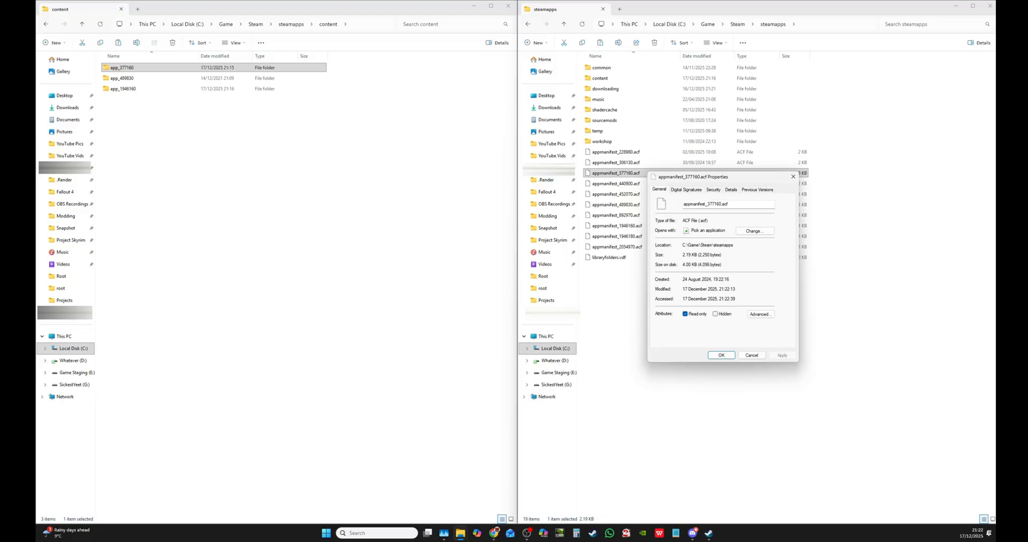
left_click(721, 355)
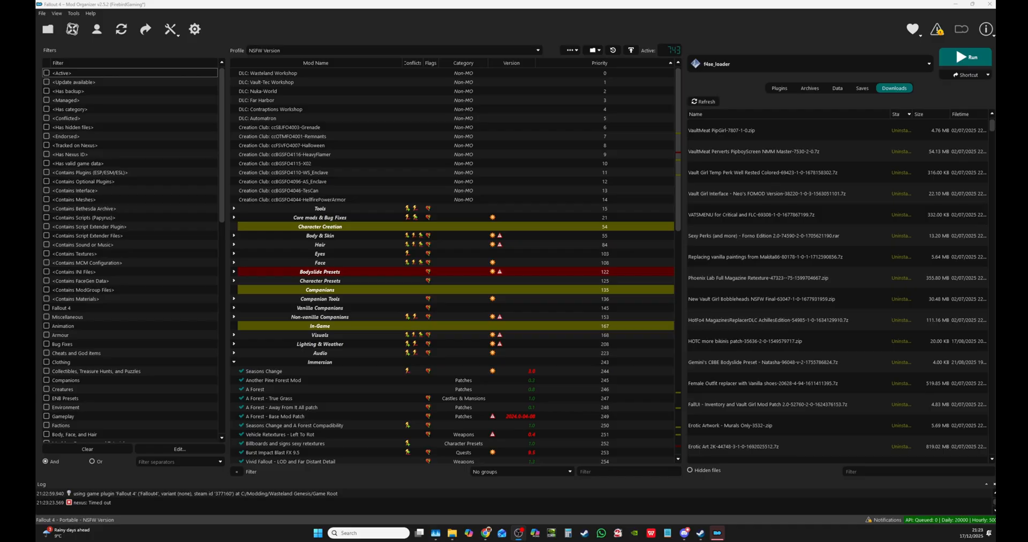
left_click(968, 56)
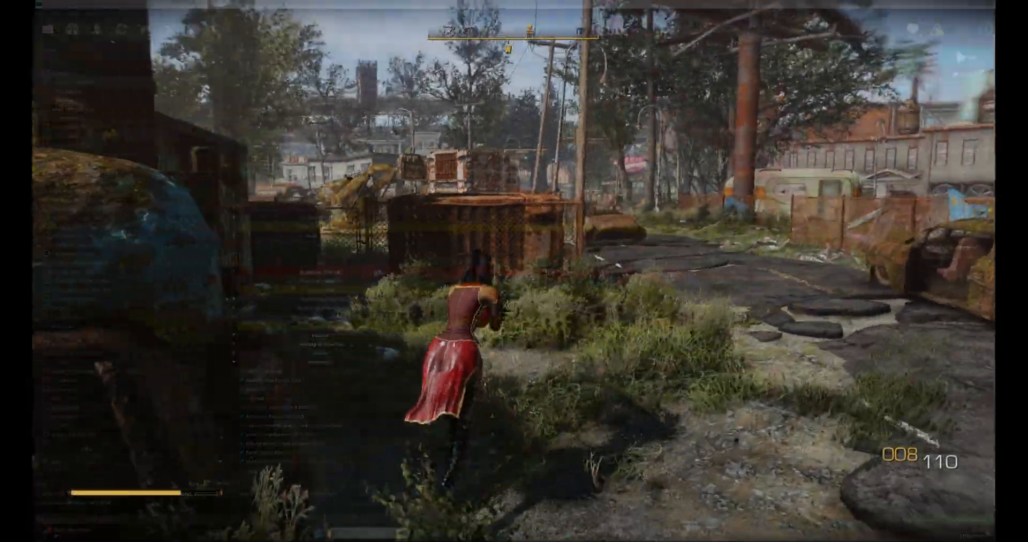